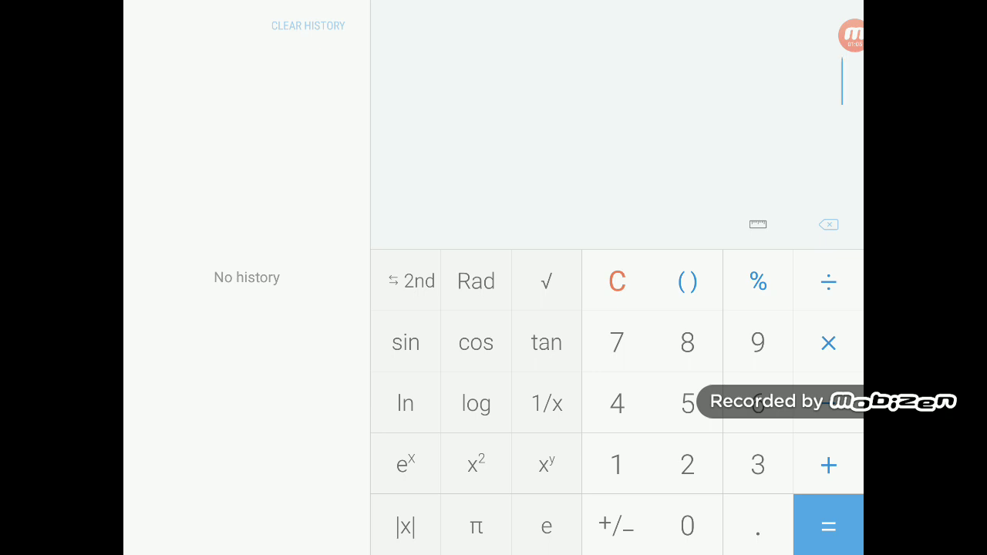
# - Enter 7×90, trying a trailing ×4 then removing it, previewing 630
pyautogui.click(616, 342)
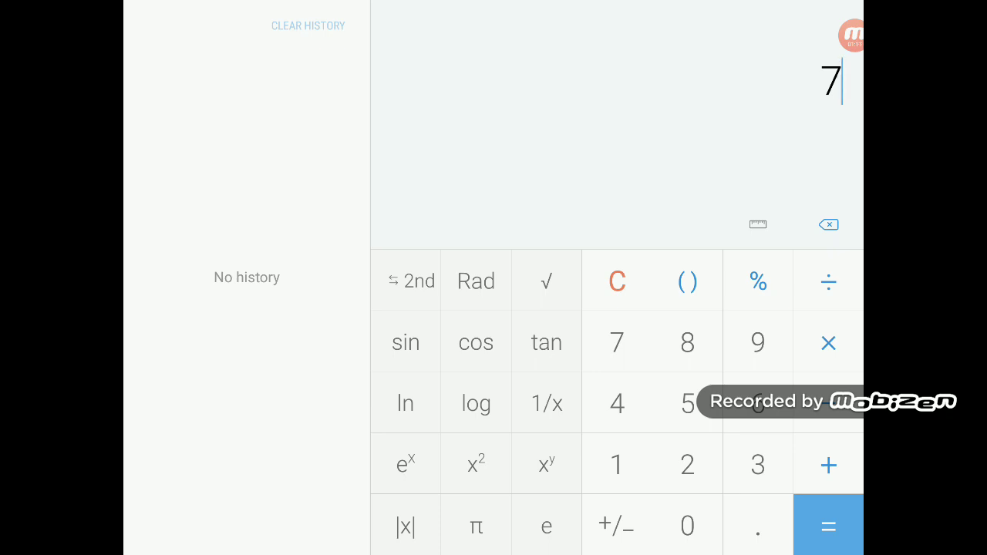
pyautogui.click(828, 342)
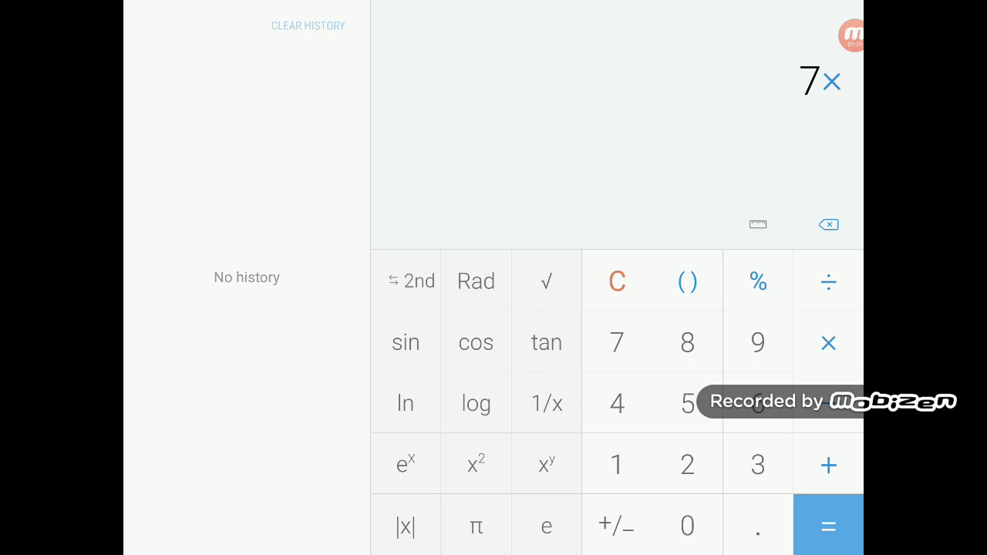
pyautogui.click(686, 524)
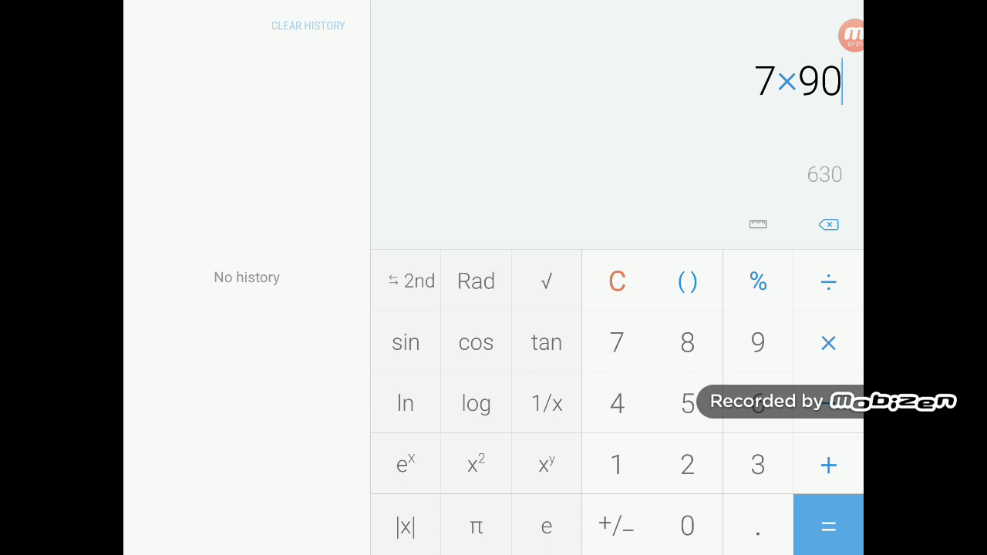
pyautogui.click(828, 464)
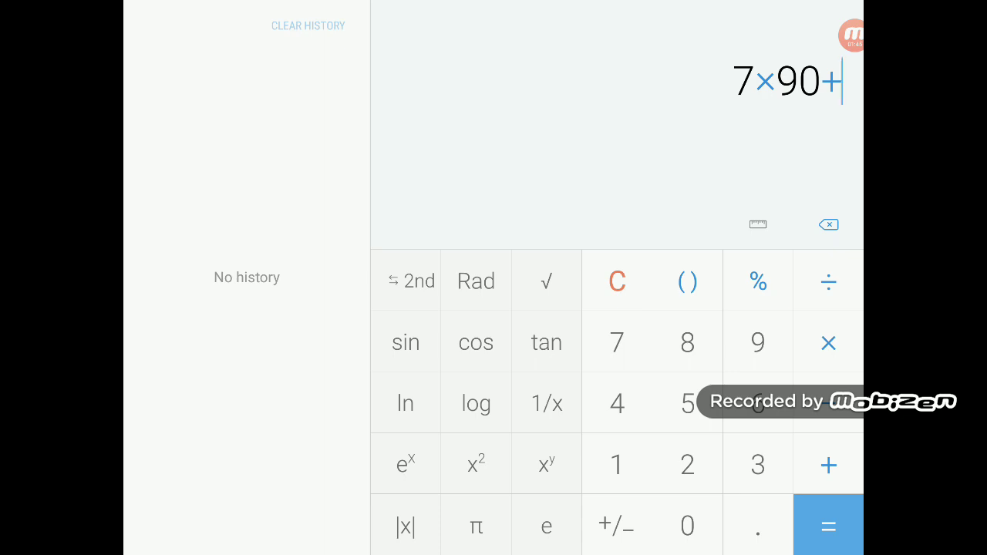
pyautogui.click(828, 224)
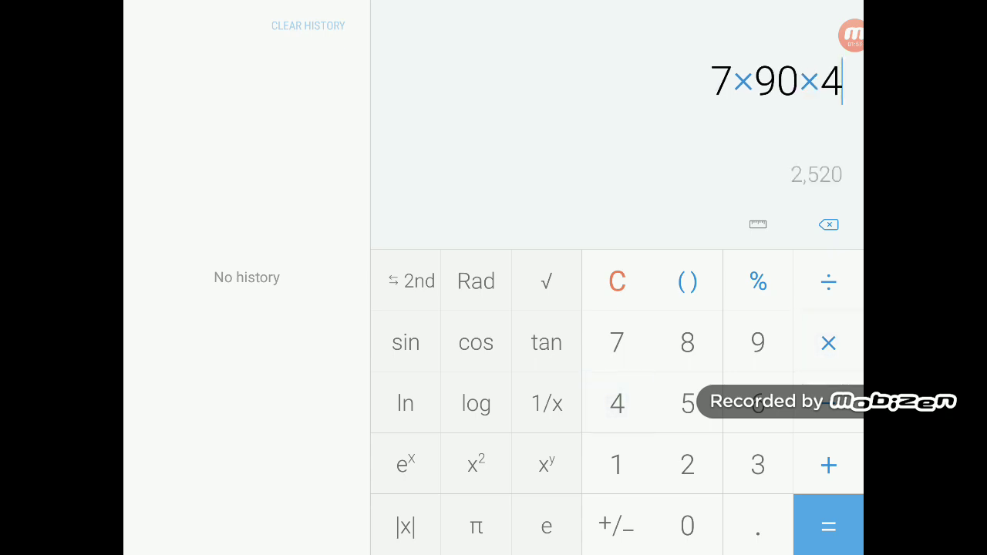
pyautogui.click(828, 224)
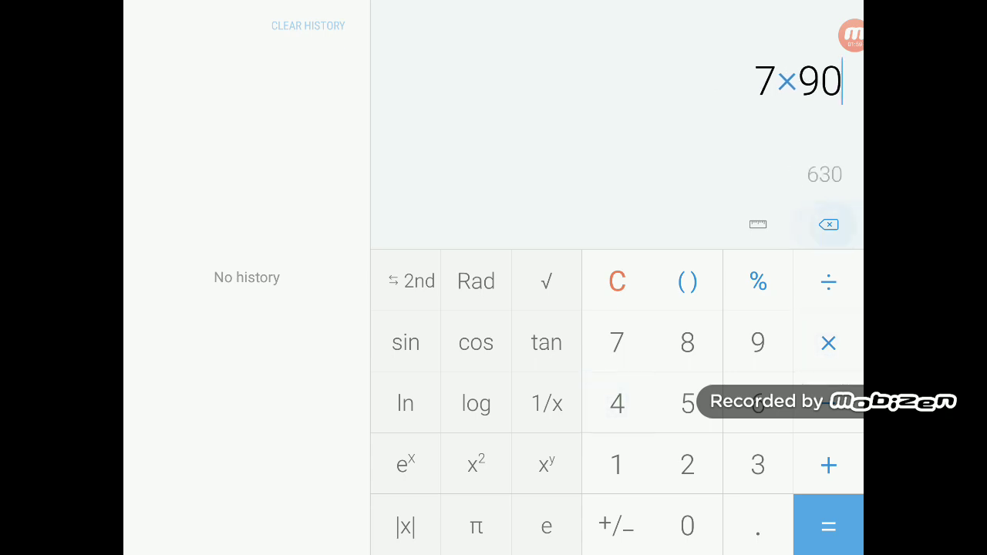
# - Extend to 7×90+7×90+7×90+7×90, evaluate it to 2,520, and begin entering 64
pyautogui.click(850, 36)
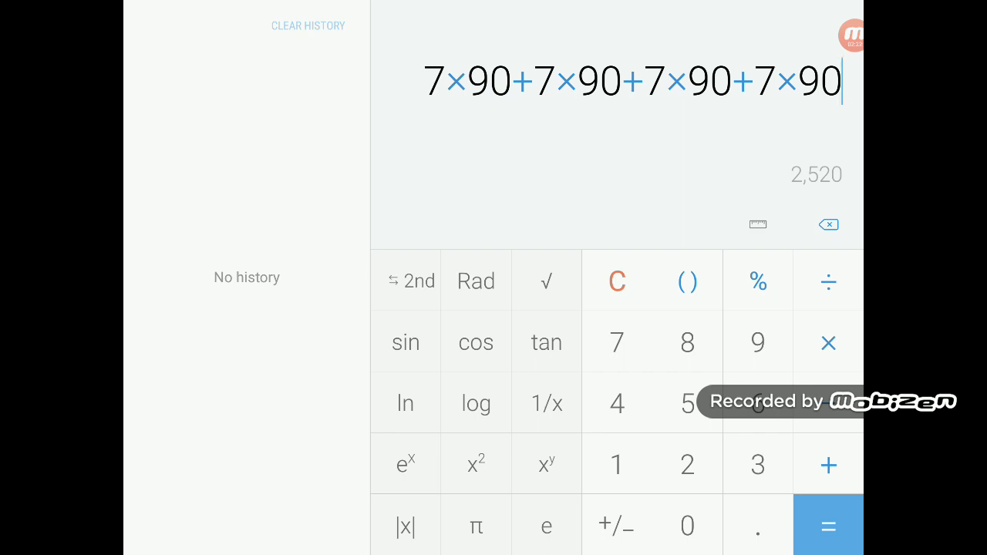
pyautogui.click(828, 525)
pyautogui.write('64')
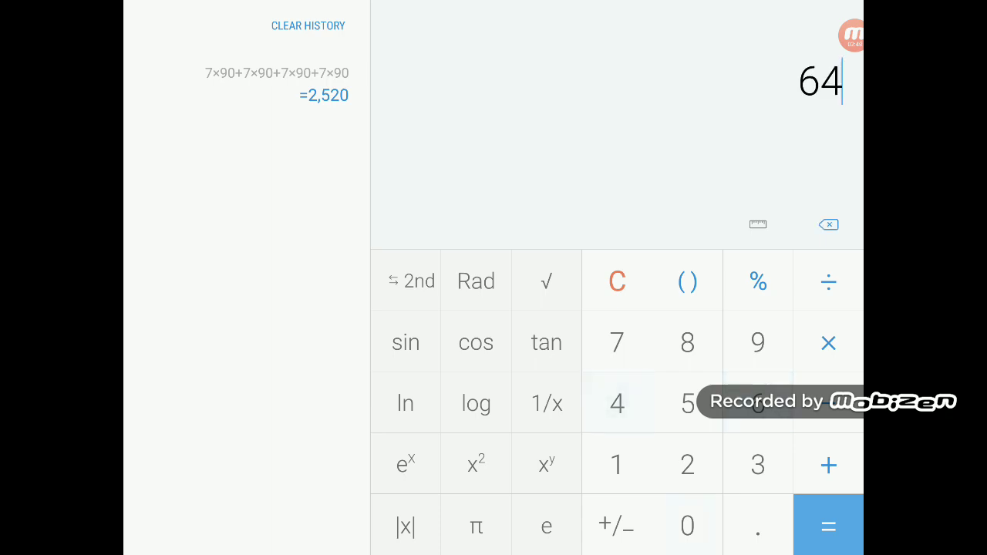
# - Complete 640+90×7 repeated four times and evaluate it to 5,080
pyautogui.click(686, 525)
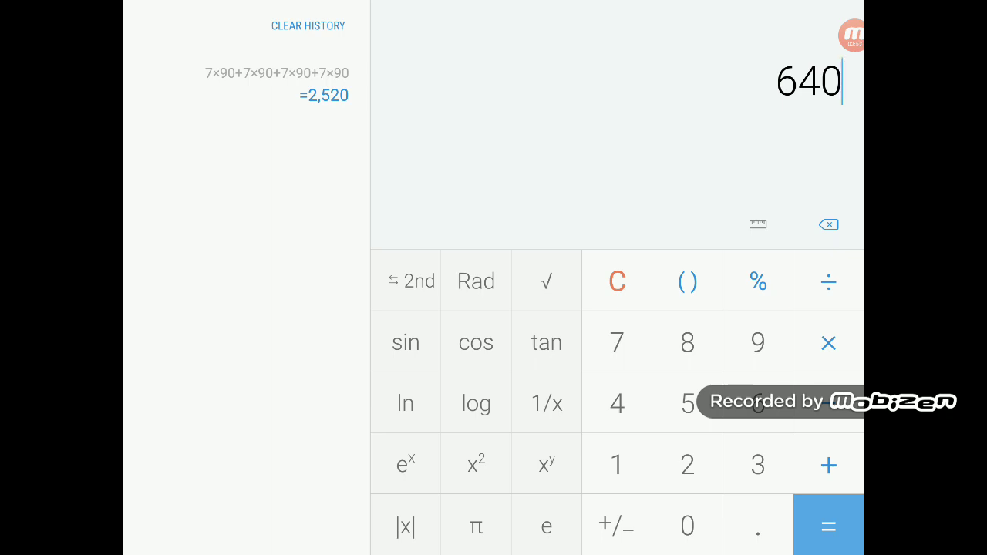
pyautogui.click(828, 464)
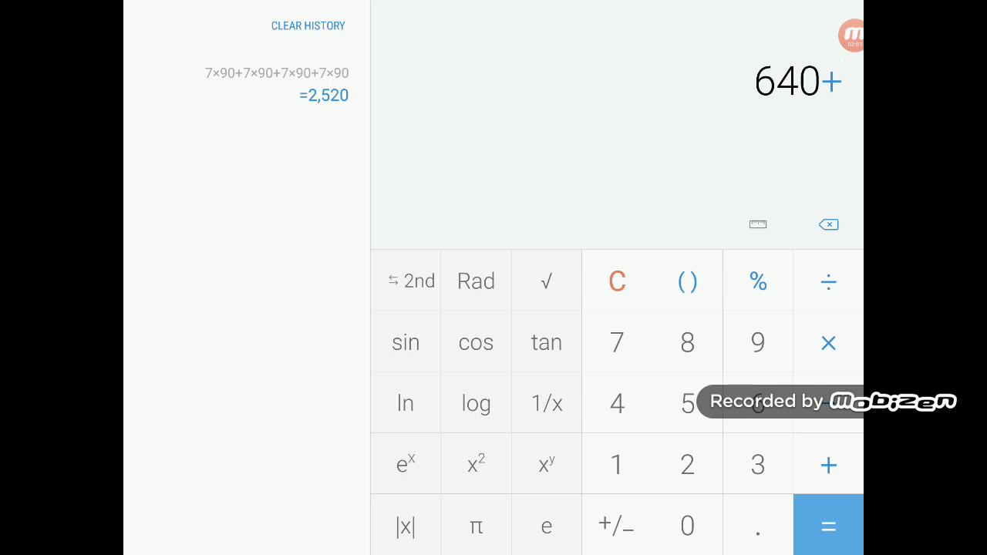
pyautogui.click(757, 341)
pyautogui.write('90×7+640+90×7+640+90×7+640+90×7')
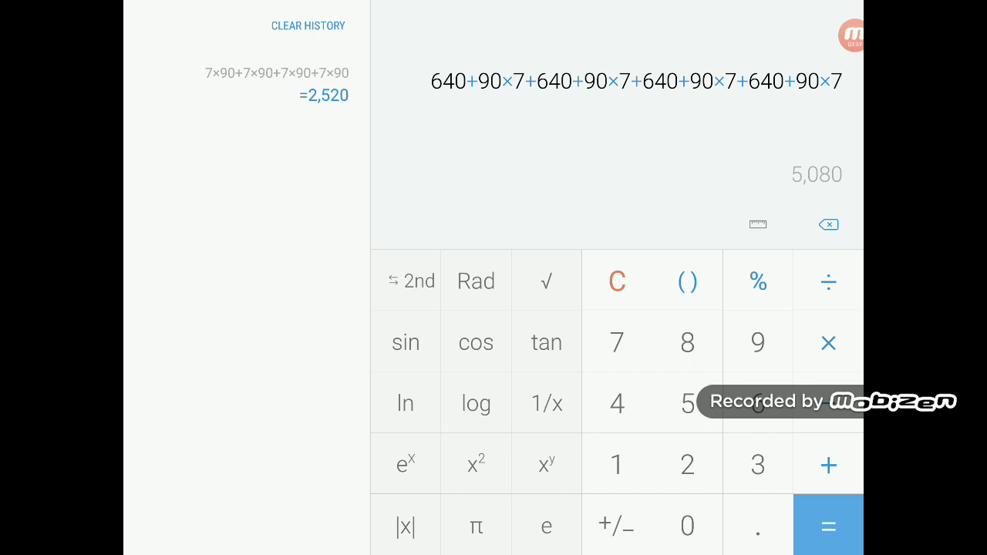
pyautogui.click(827, 524)
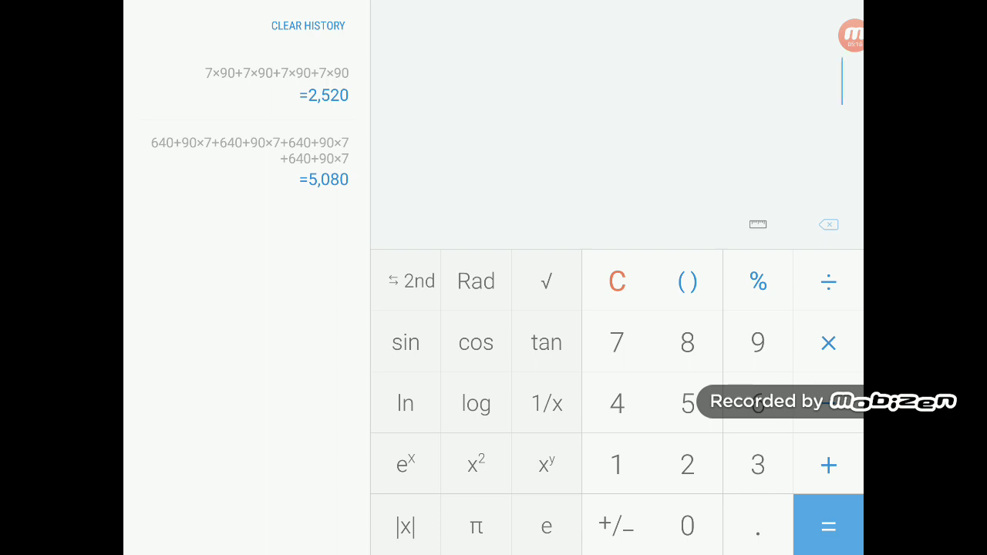
# - Switch to the browser showing the Scopely thread 'Coins removed from Season 3. Confirmed.'
pyautogui.click(851, 36)
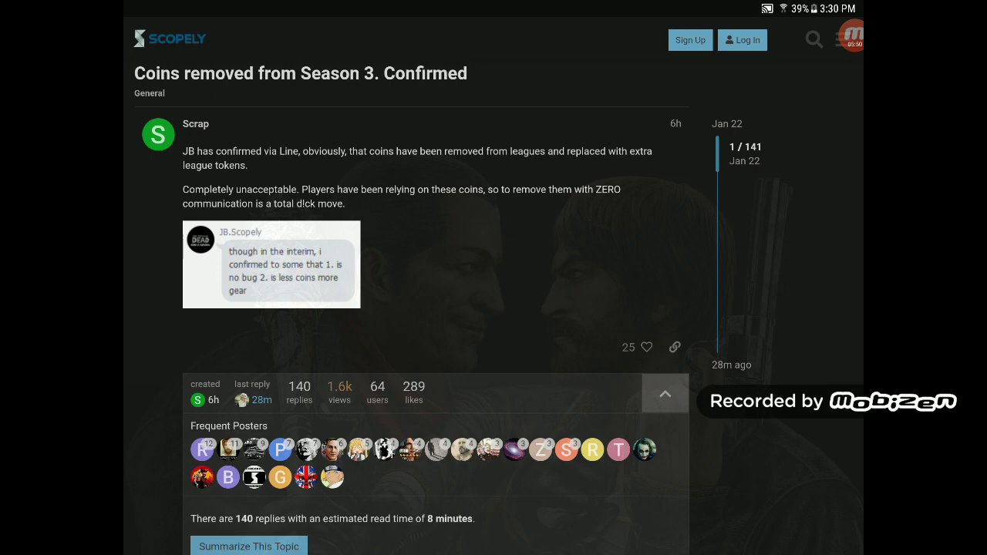
pyautogui.scroll(-3)
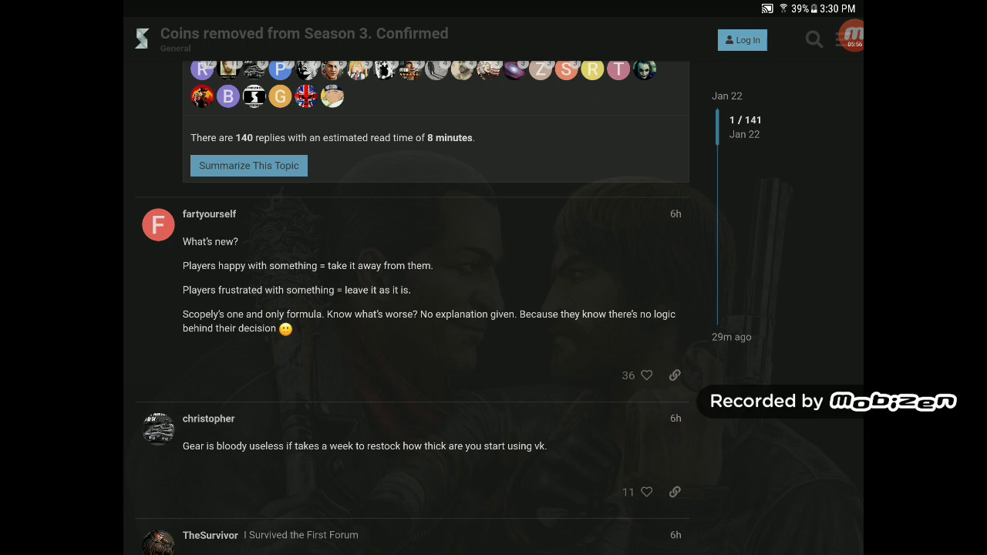
pyautogui.scroll(-3)
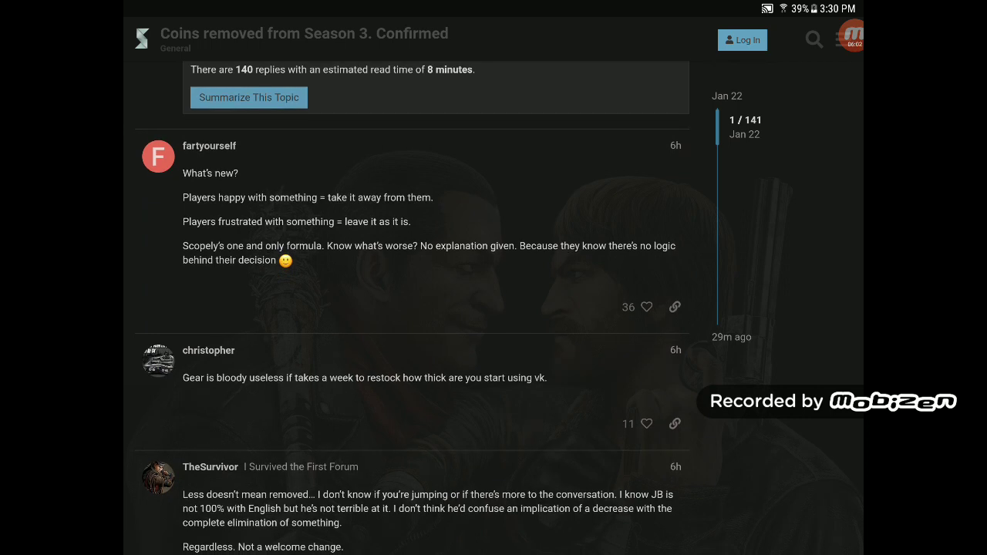
pyautogui.scroll(3)
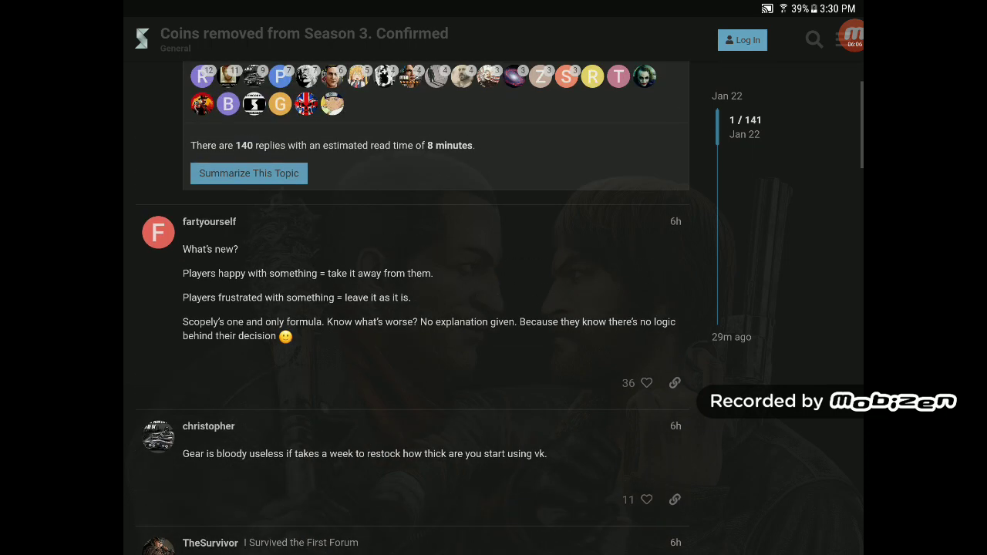
pyautogui.scroll(3)
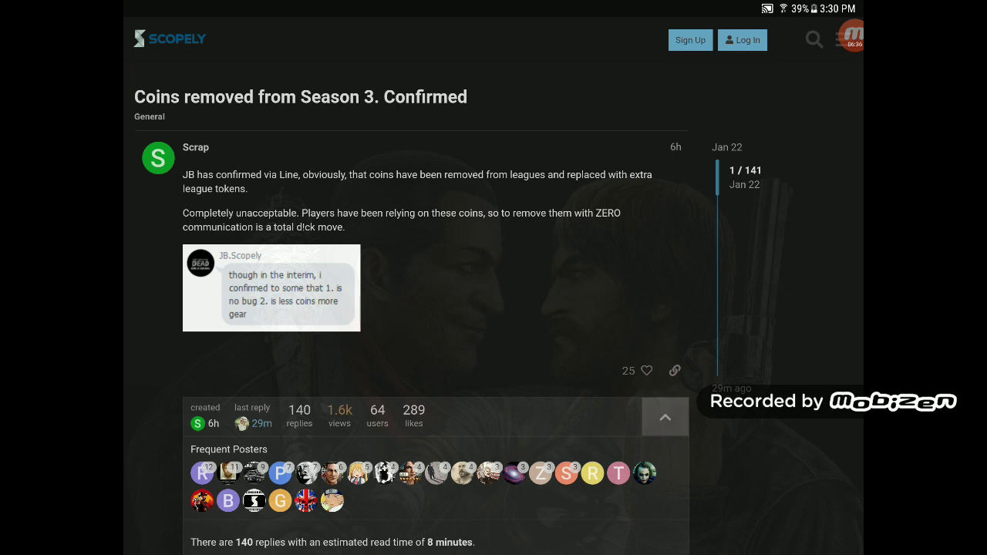
pyautogui.click(850, 36)
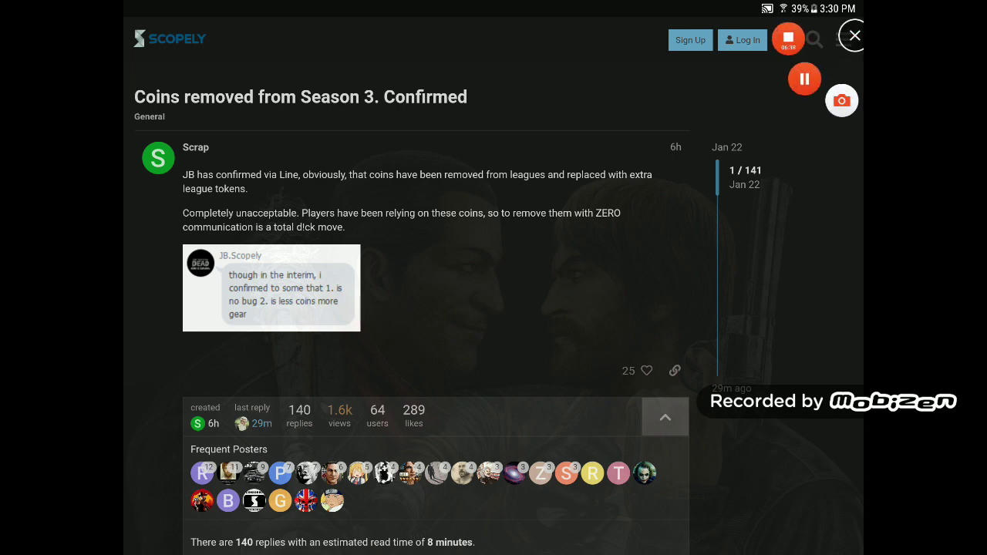